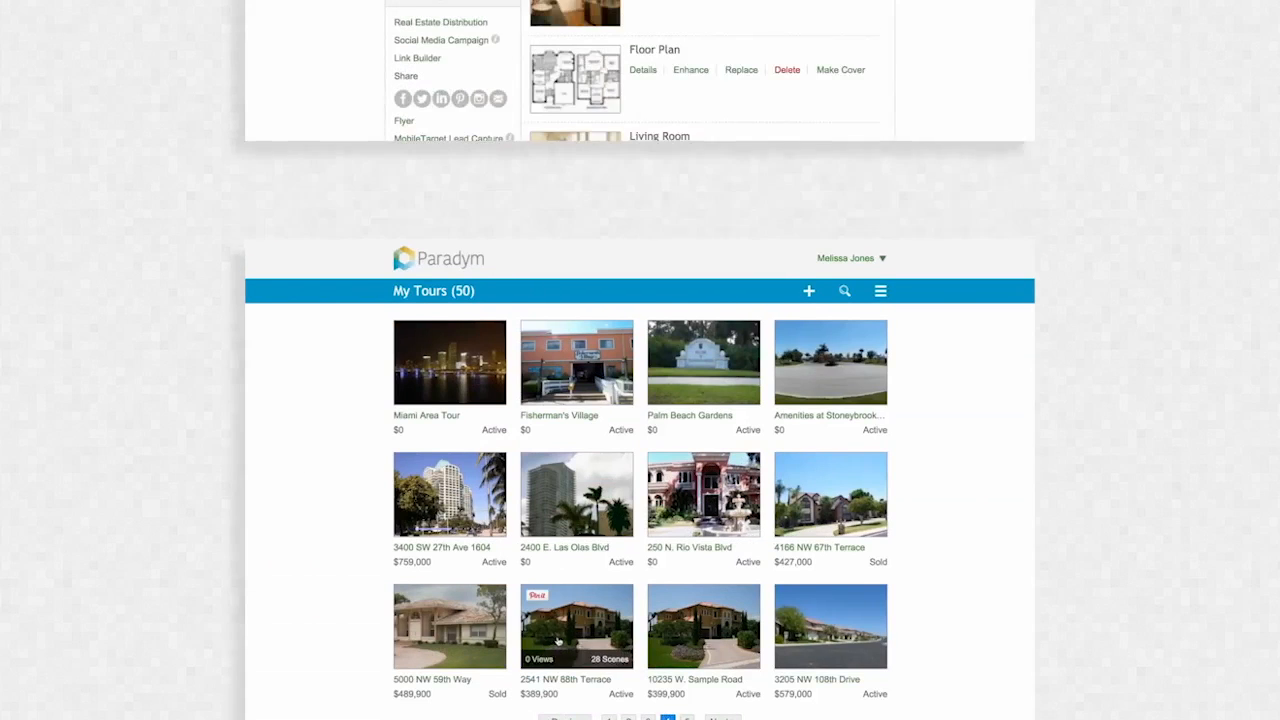
click(576, 625)
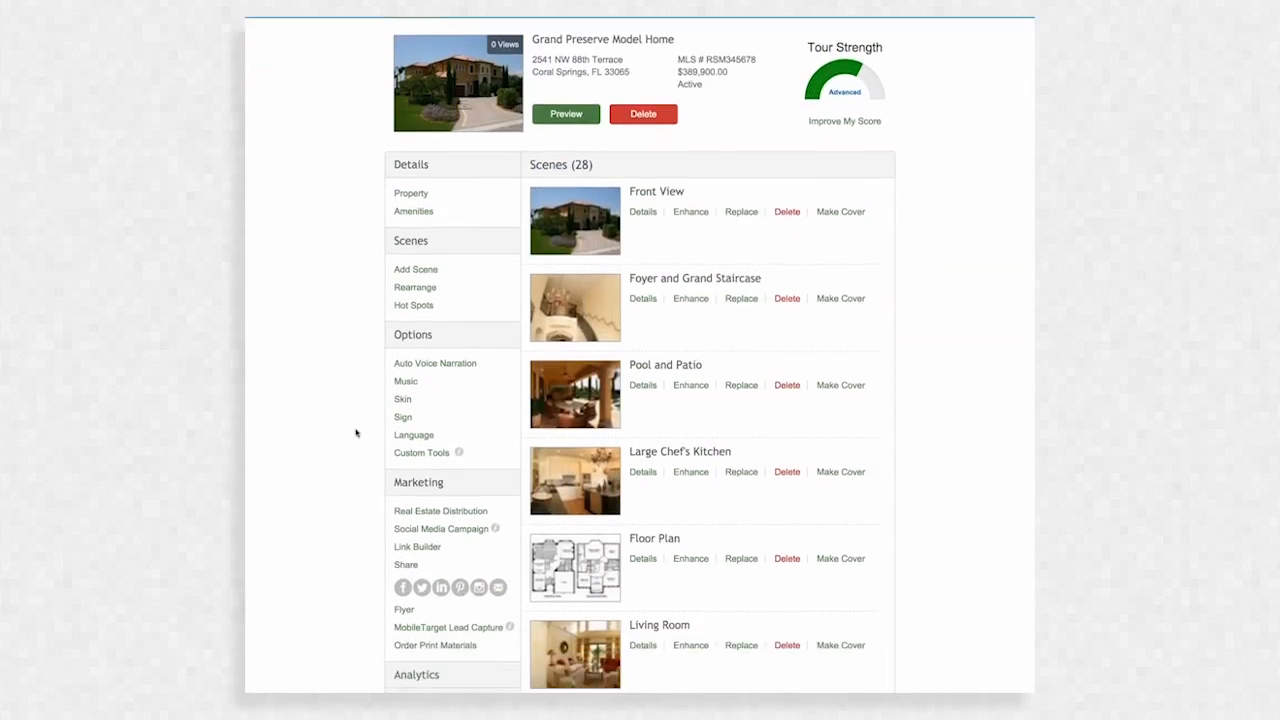
scroll(down, 3)
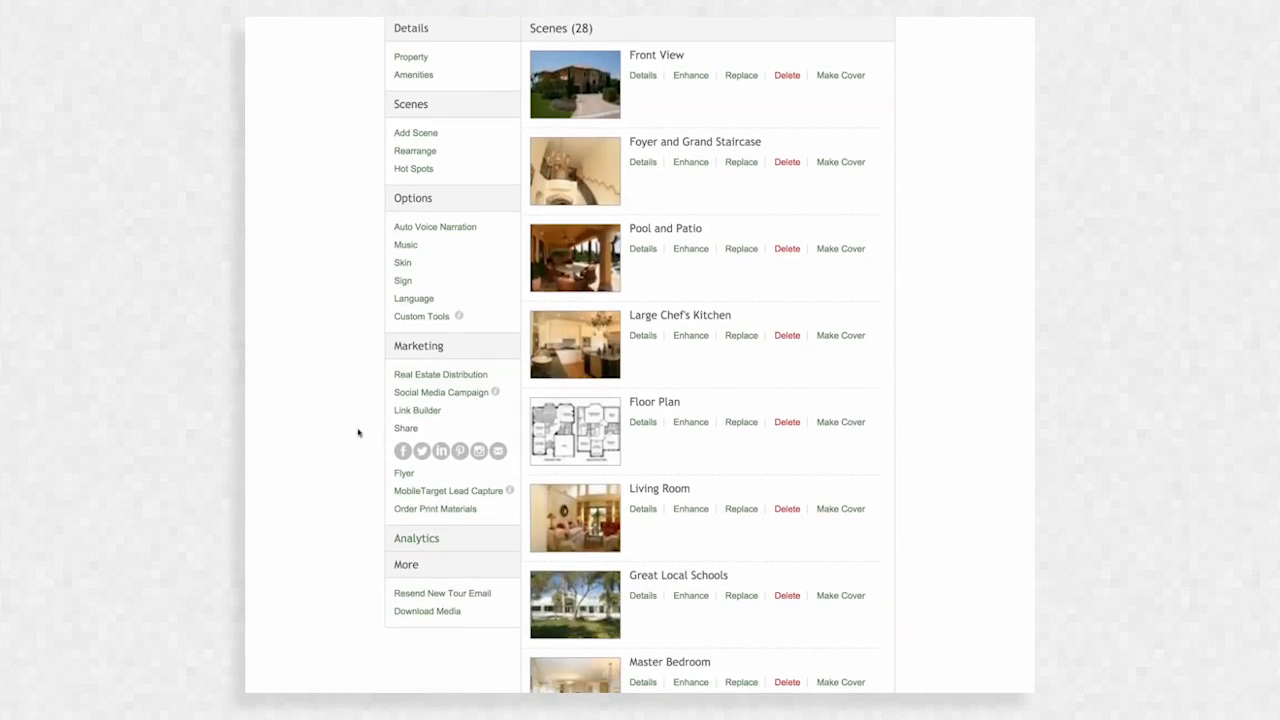
Launch Link Builder from the tour's Marketing menu
click(417, 410)
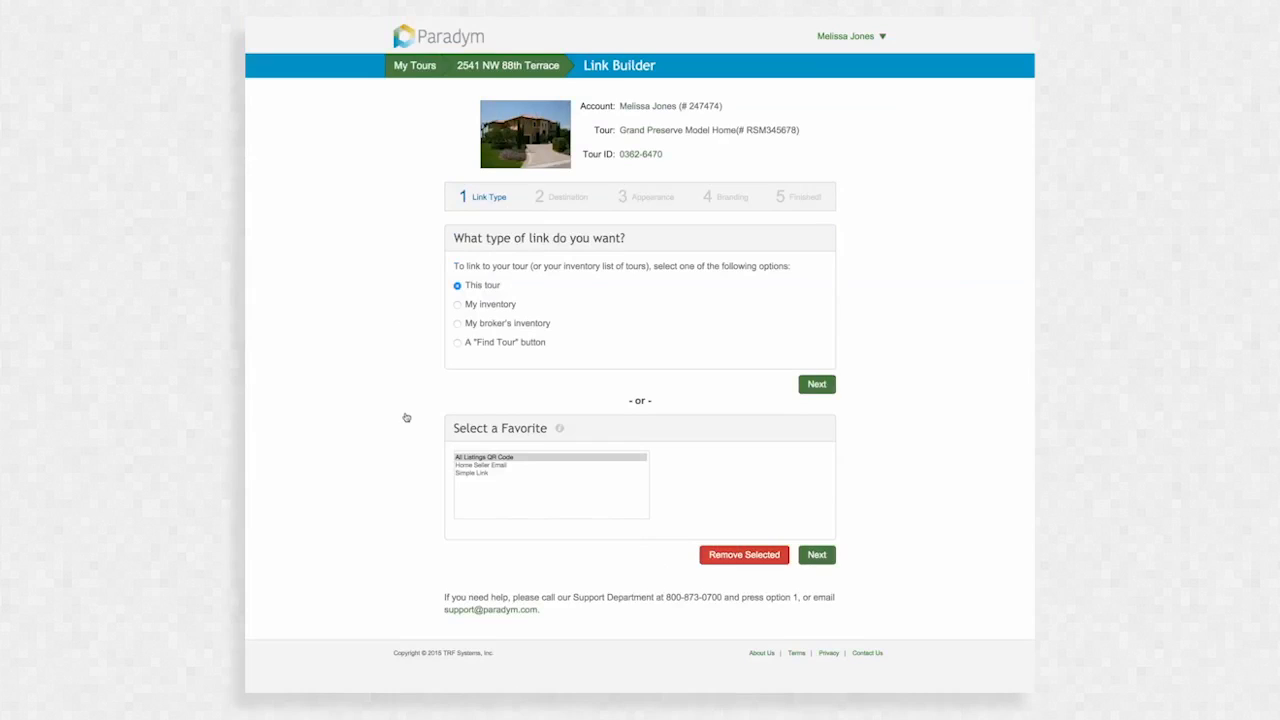
mouse_move(400, 370)
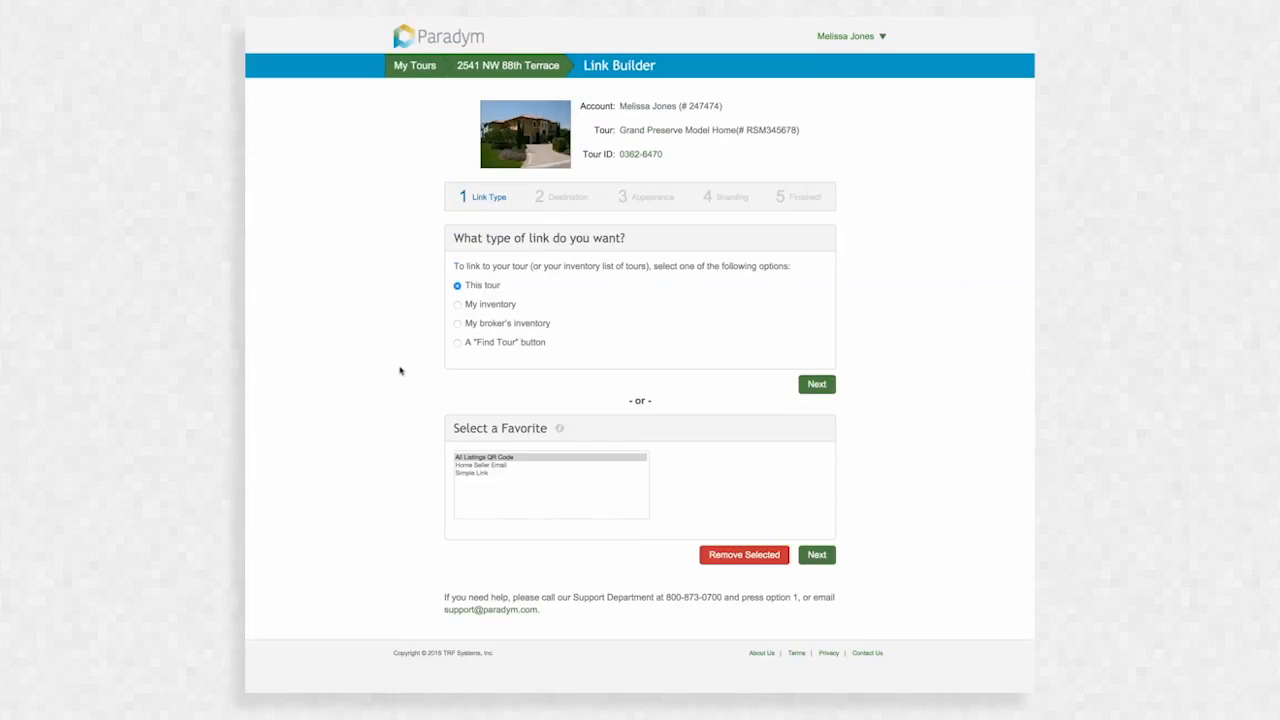
mouse_move(838, 390)
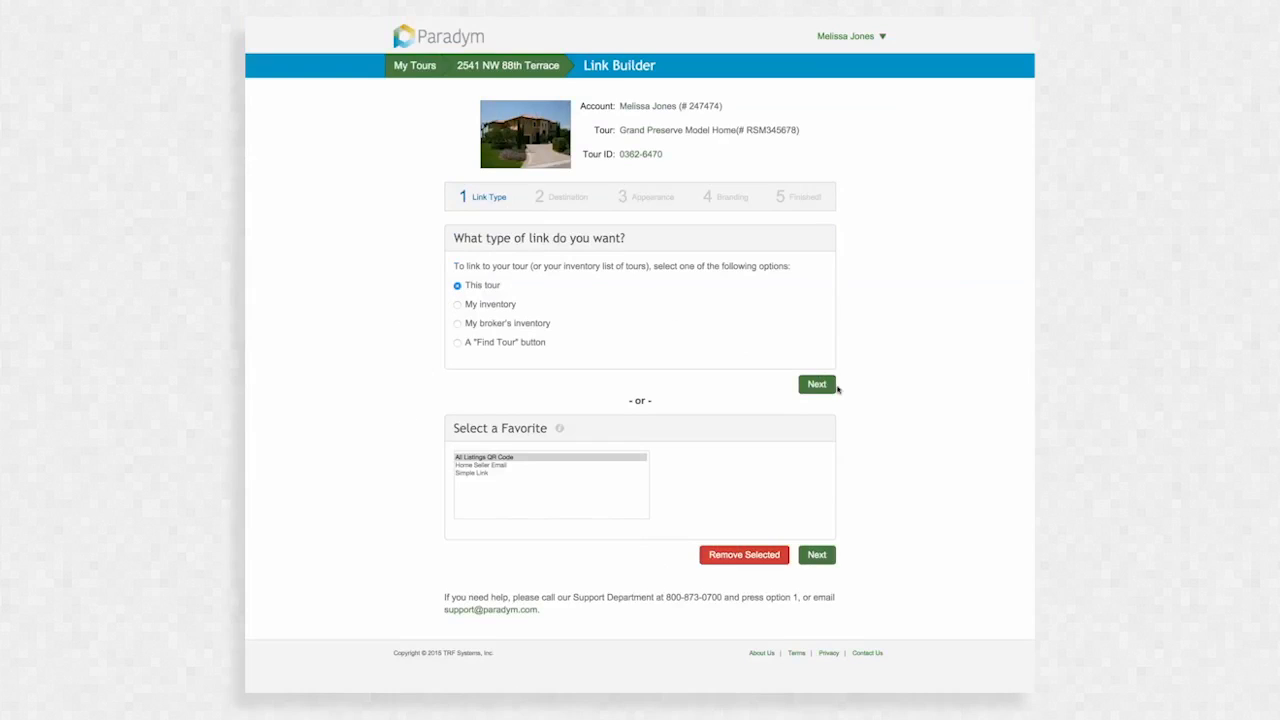
Set the link type to 'This tour' and the destination to 'My MLS'
click(816, 384)
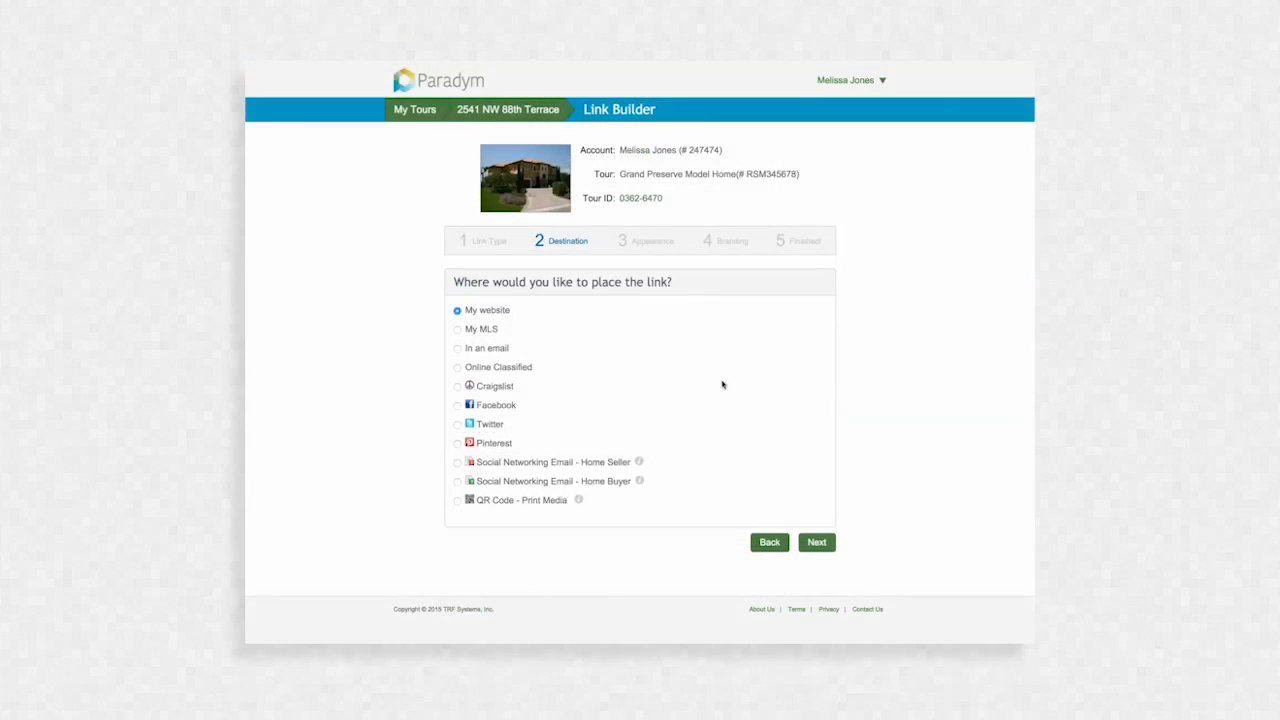
click(457, 329)
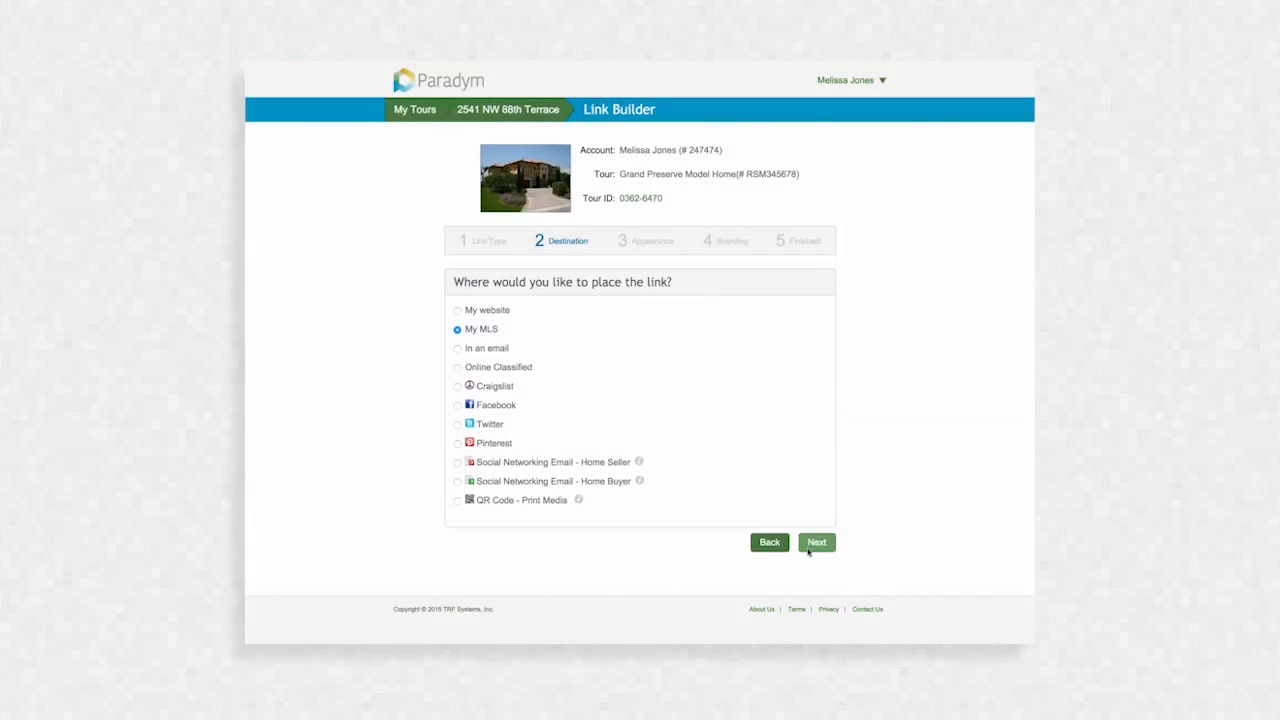
click(816, 541)
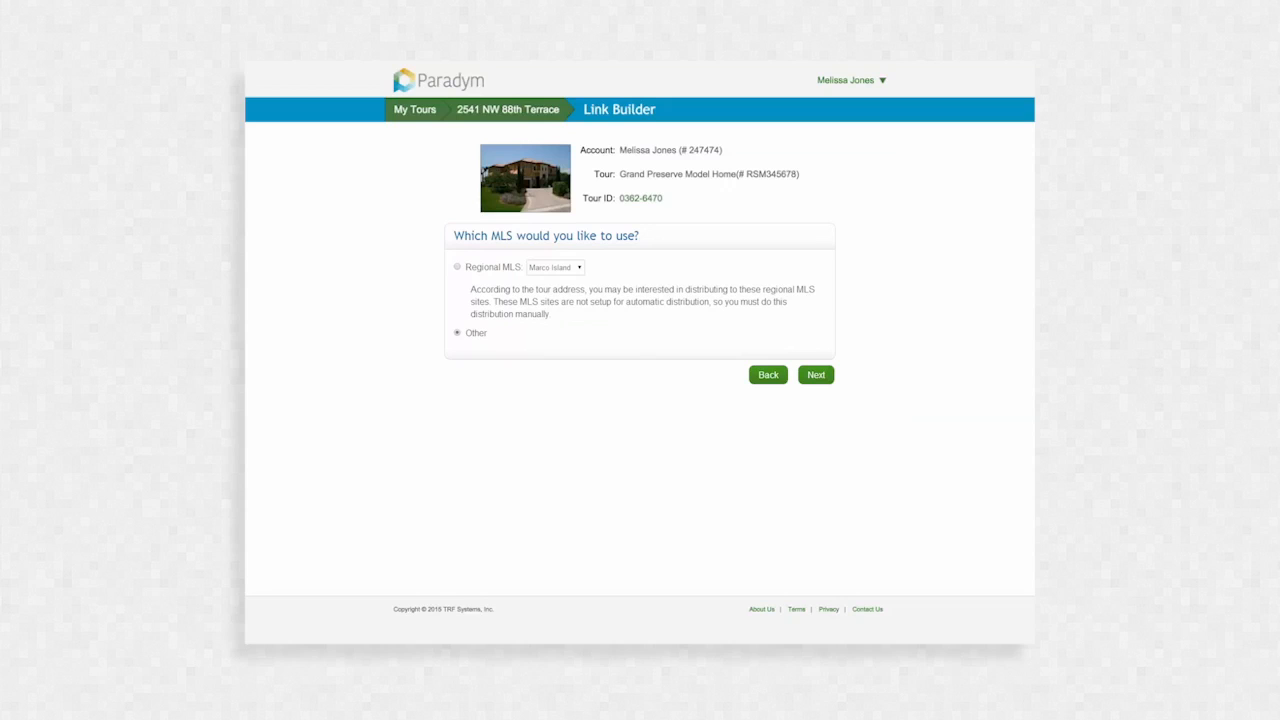
Keep 'Other' as the MLS and choose the first IDX branding option
click(816, 374)
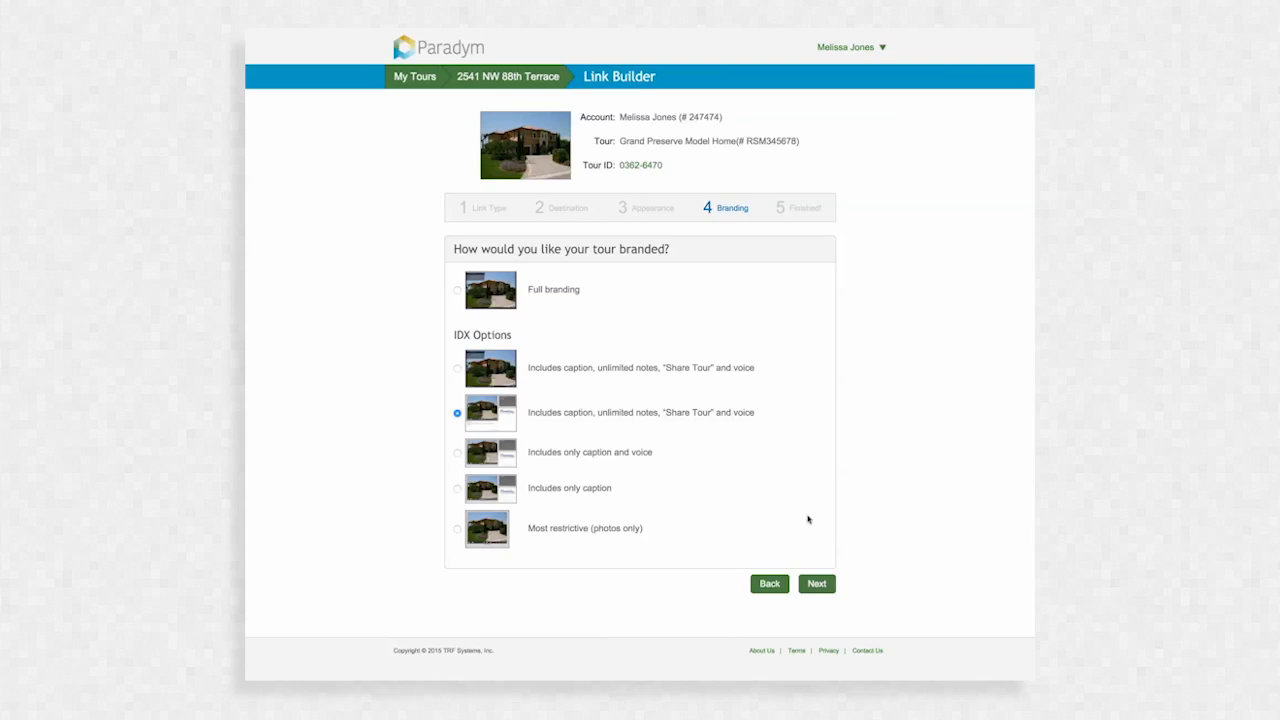
mouse_move(444, 369)
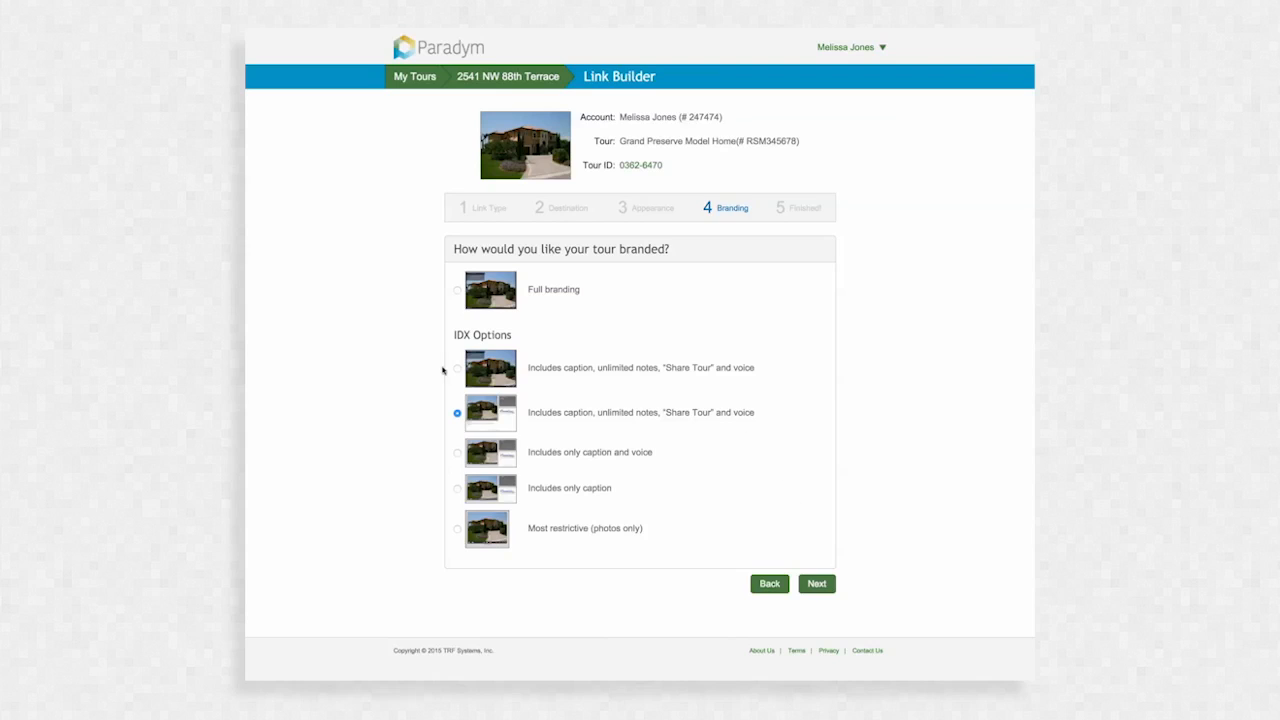
click(457, 367)
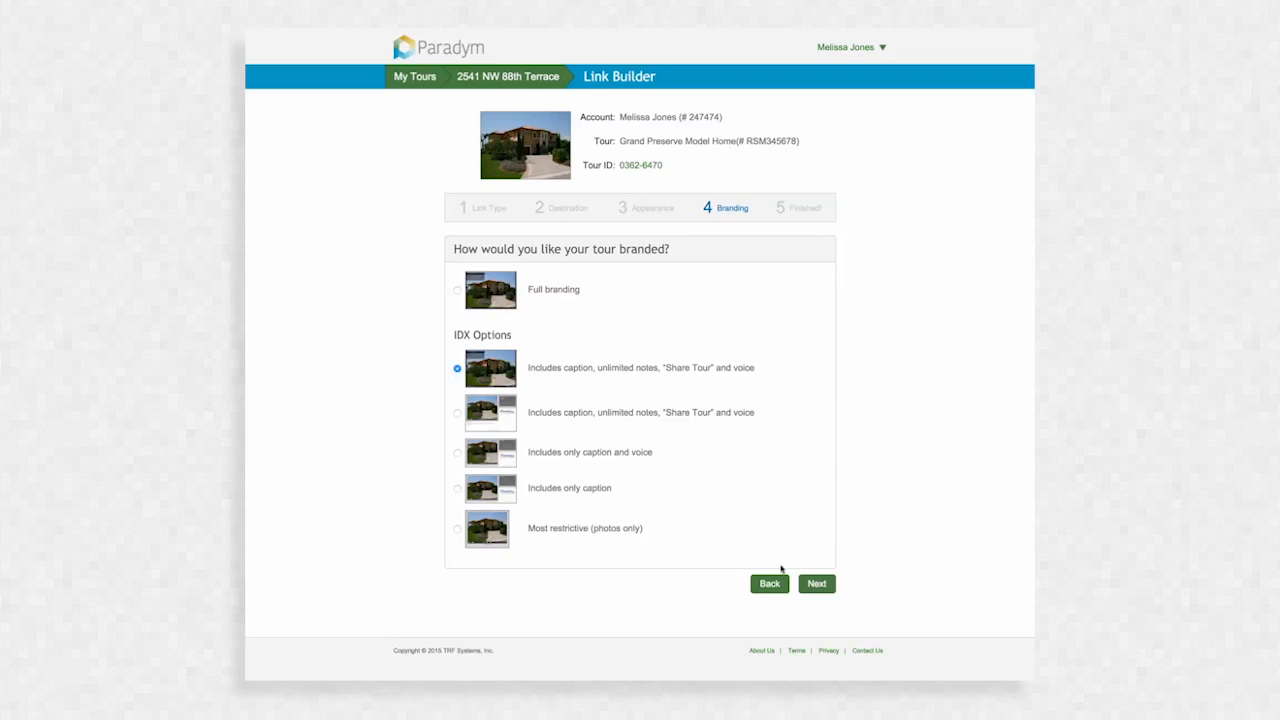
Generate the finished tour link and copy it
click(816, 583)
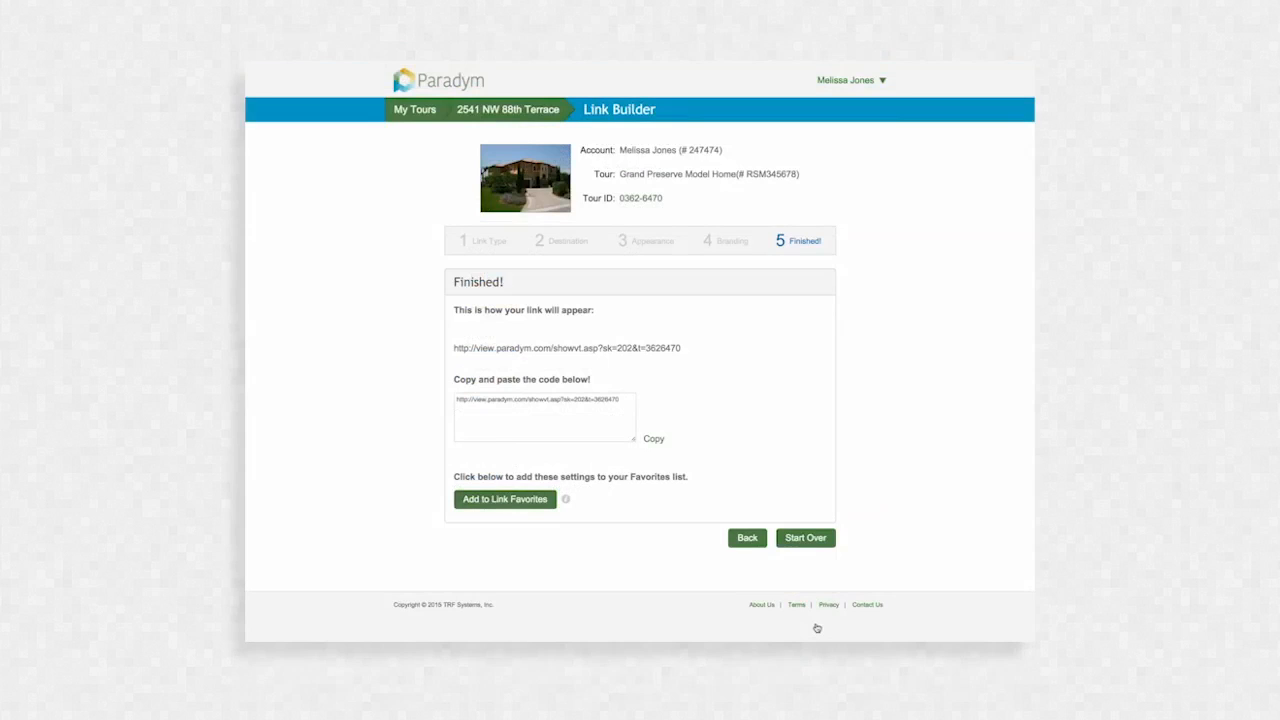
mouse_move(695, 475)
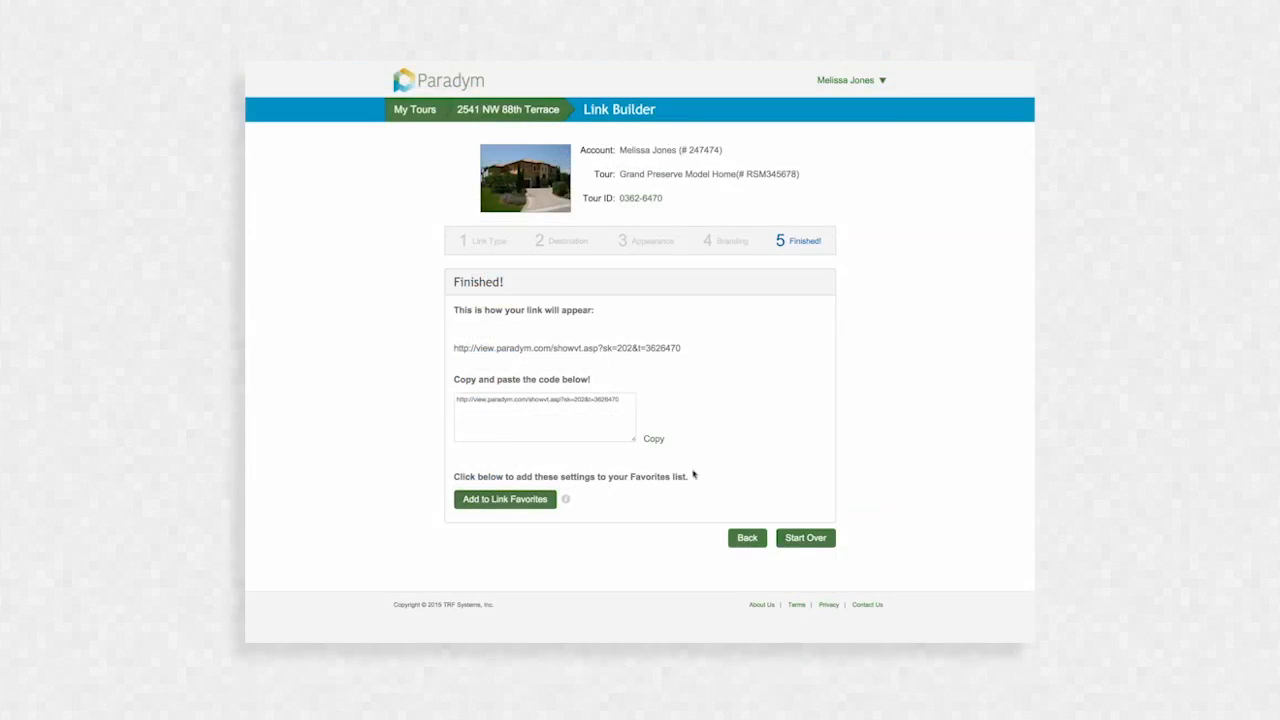
click(653, 438)
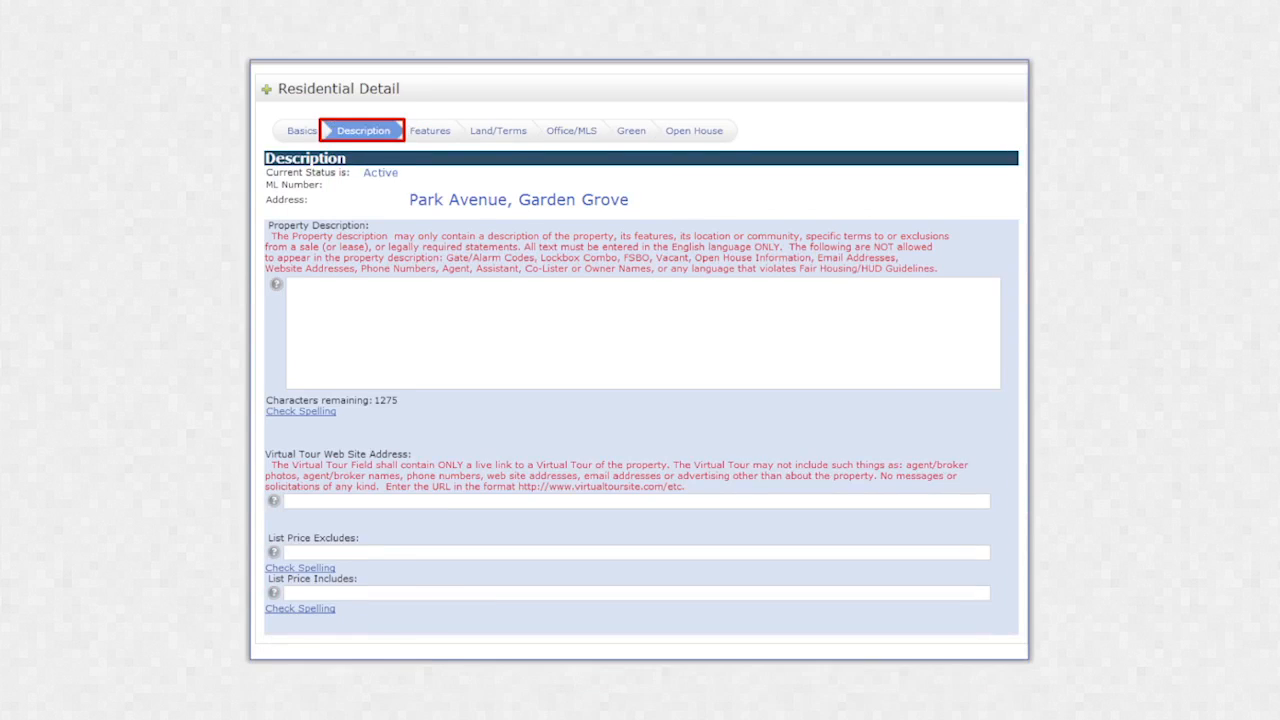
scroll(down, 3)
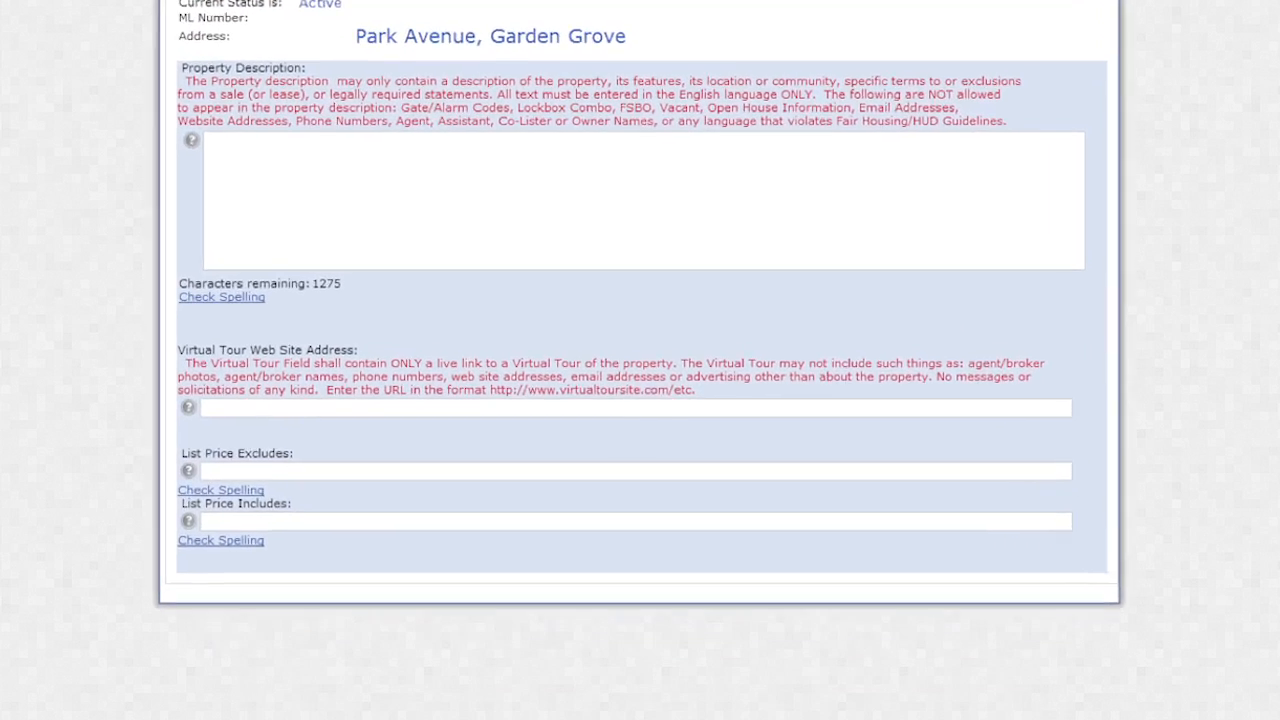
scroll(down, 3)
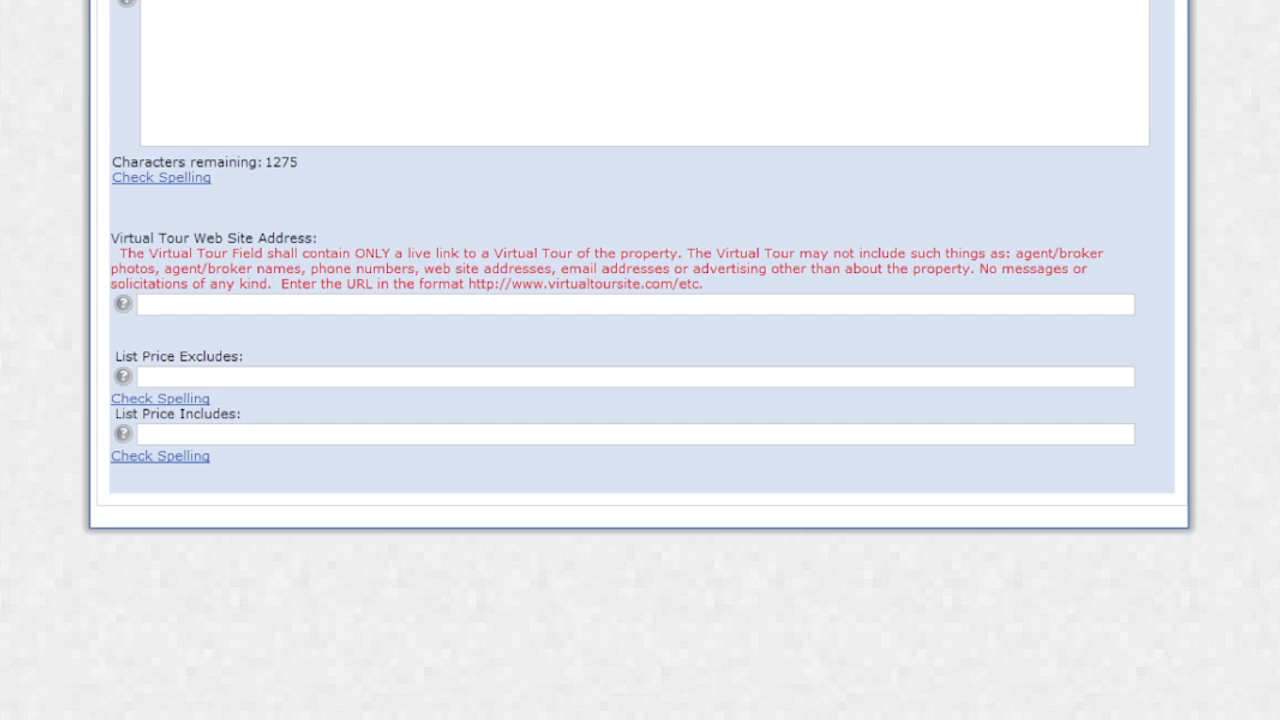
text(http://view.paradym.com/showvt.asp?sk=202&t=3626470)
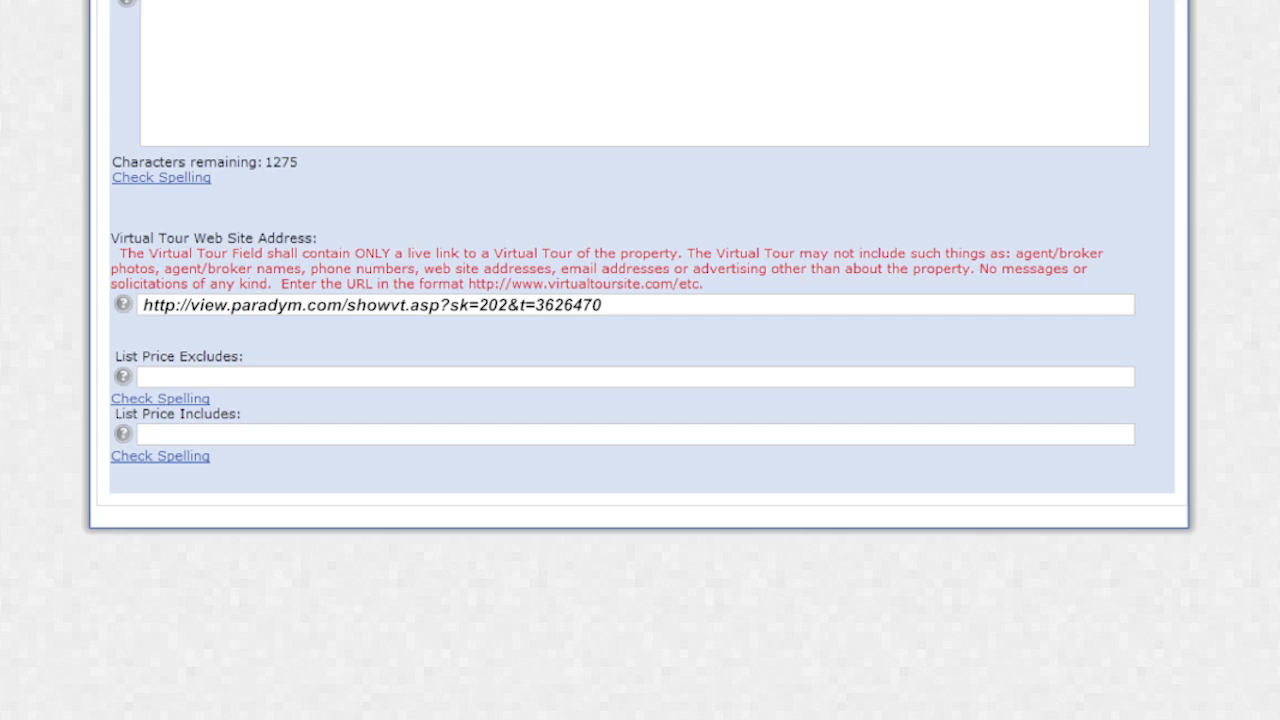